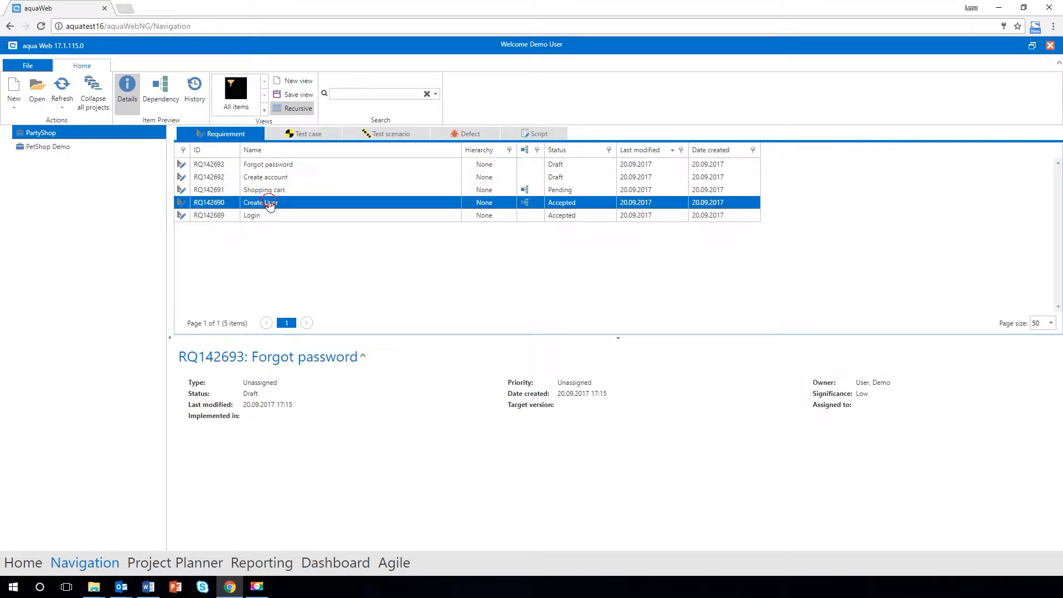
Open requirement RQ142690 'Create User' from the PartyShop requirements list
{"action": "double_click", "coordinate": [260, 202]}
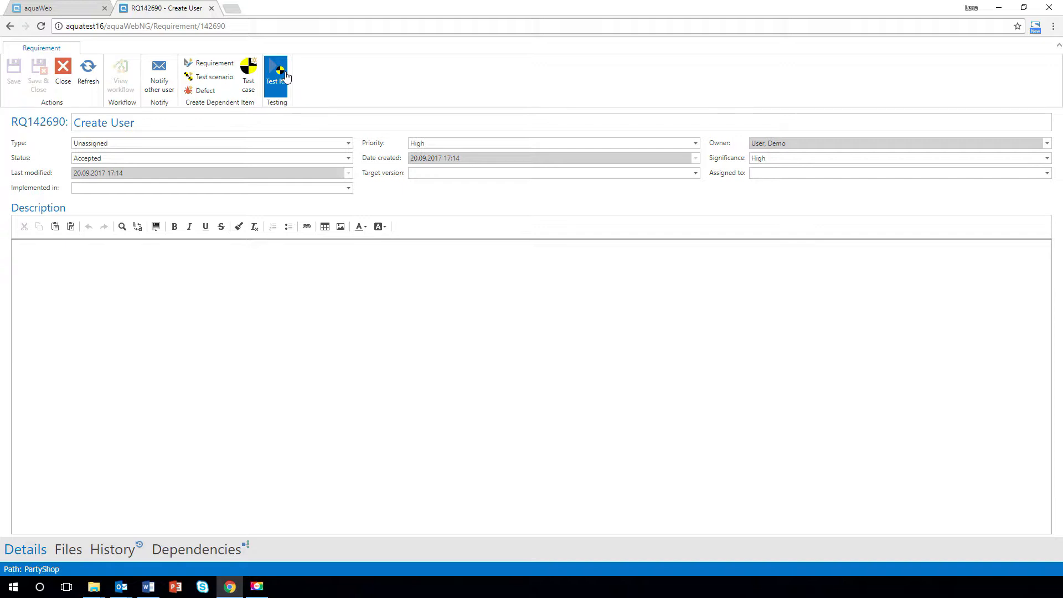
Run test case TC142695 for version 1.1, pass its steps, and view related defects
{"action": "left_click", "coordinate": [275, 71]}
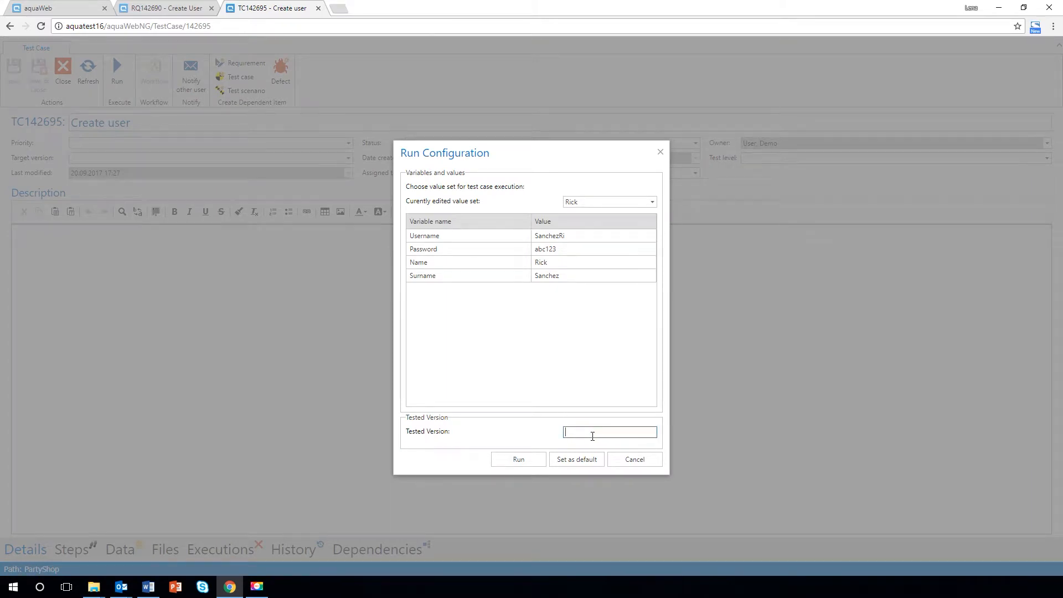
{"action": "left_click", "coordinate": [494, 466]}
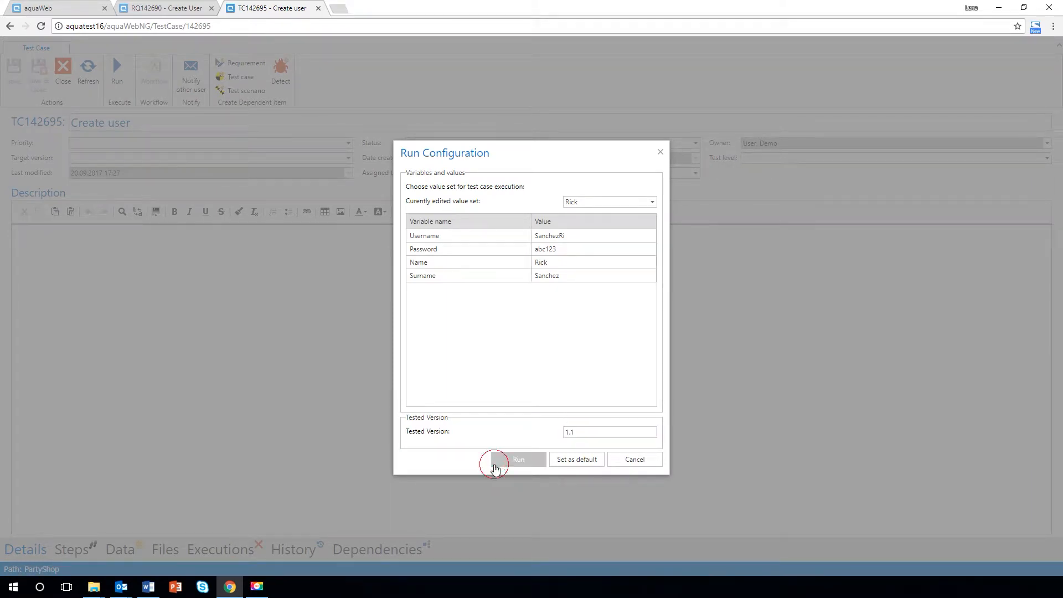
{"action": "left_click", "coordinate": [519, 459]}
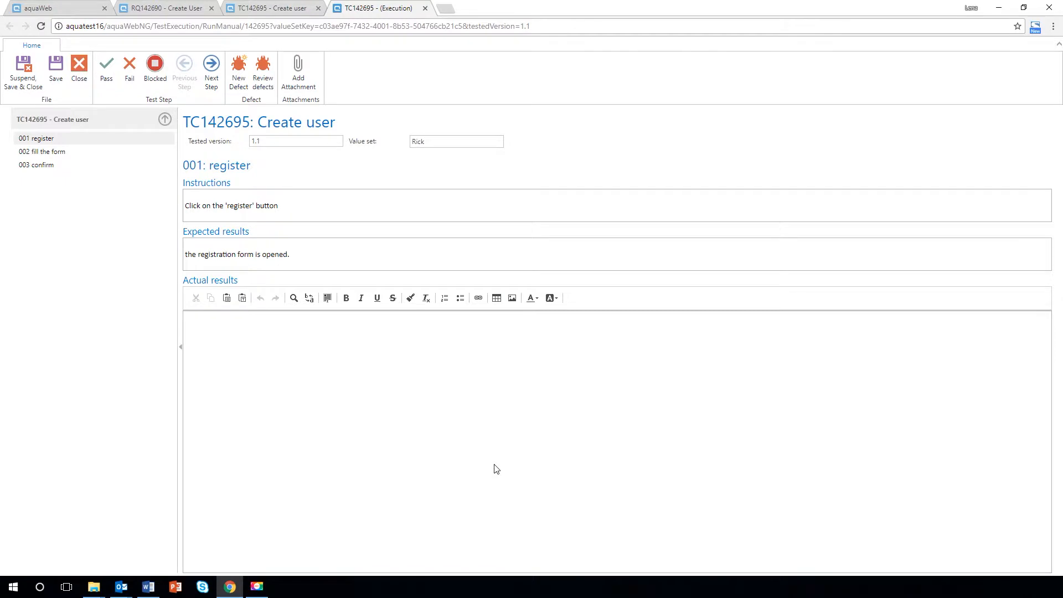
{"action": "left_click", "coordinate": [105, 66]}
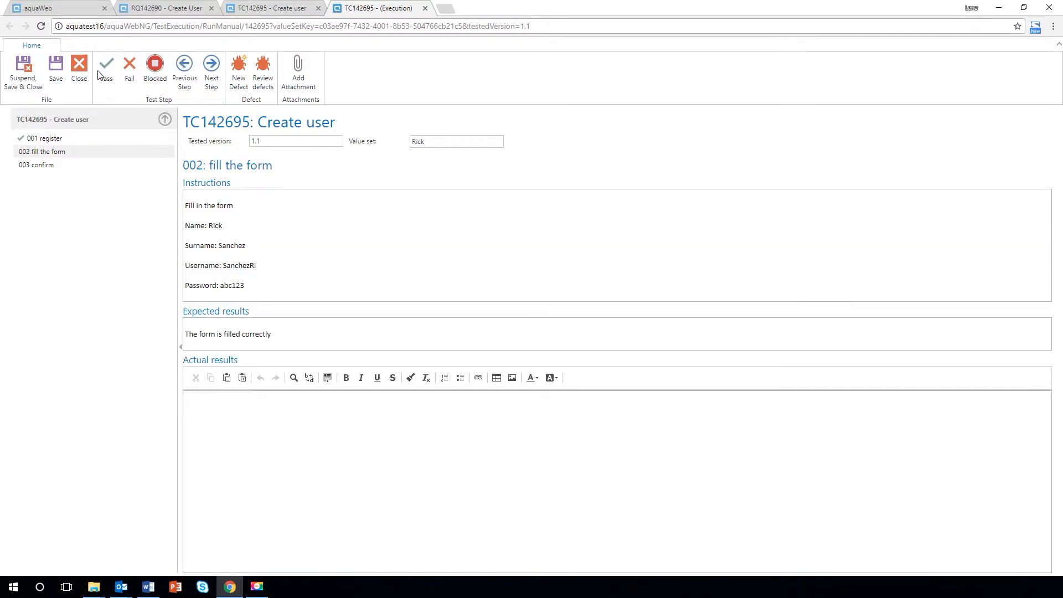
{"action": "left_click", "coordinate": [108, 67]}
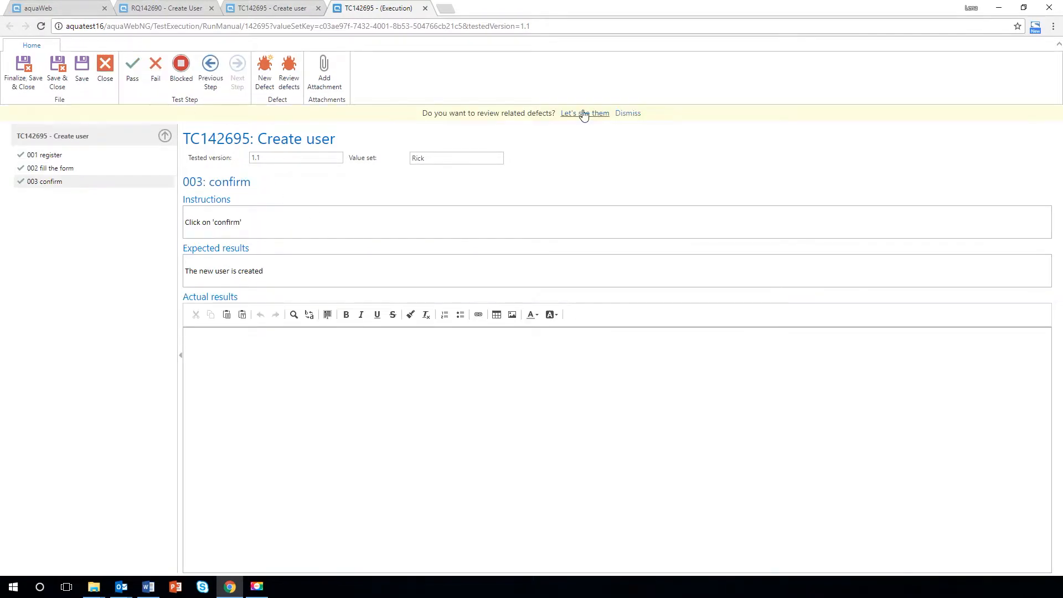
{"action": "left_click", "coordinate": [584, 113]}
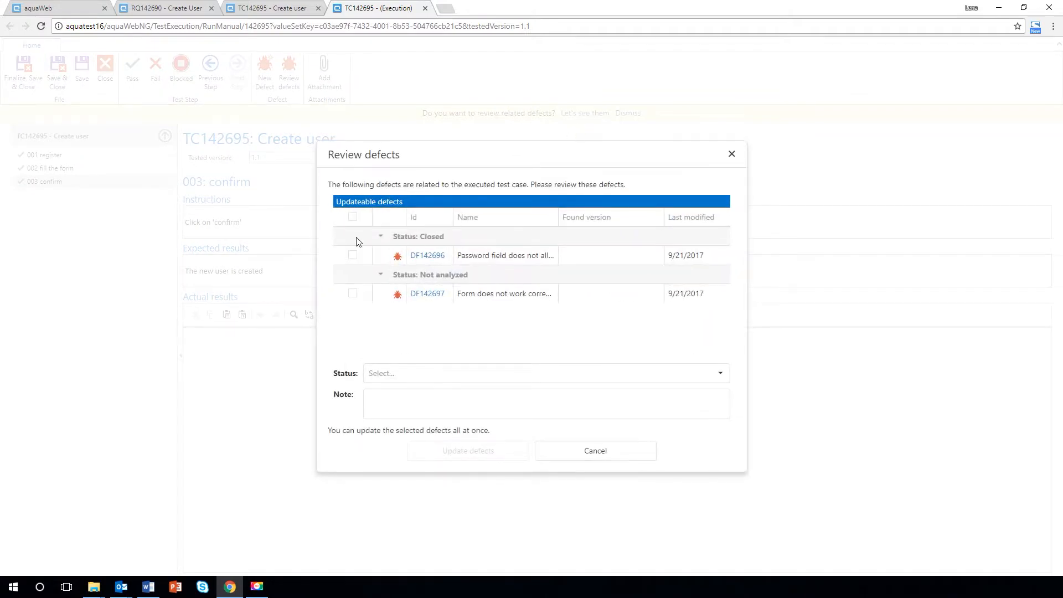
Close defects DF142696 and DF142697 with the note 'Defects did not occur again'
{"action": "left_click", "coordinate": [352, 255]}
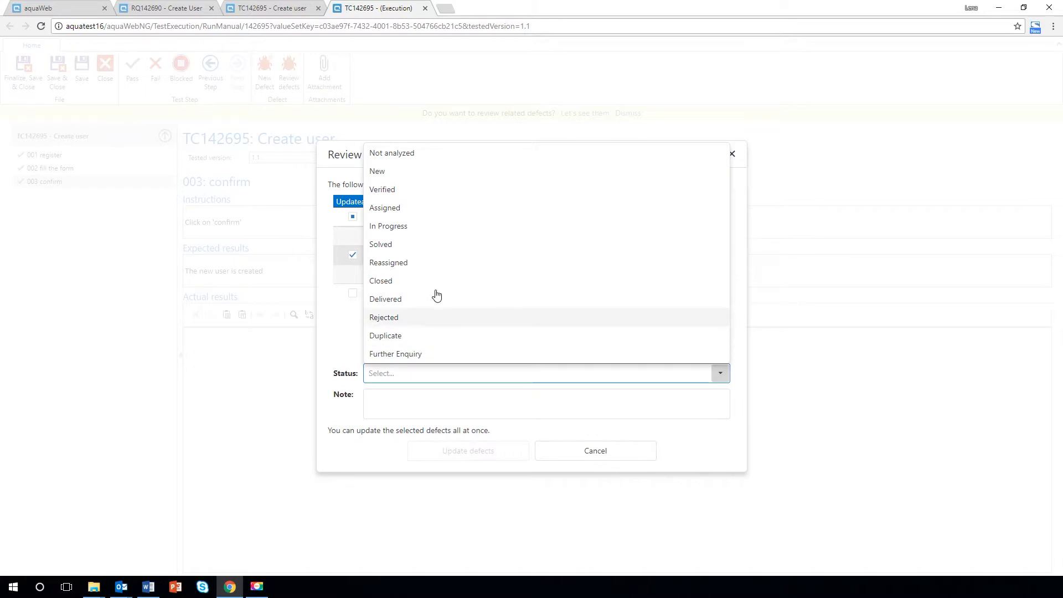
{"action": "left_click", "coordinate": [381, 280]}
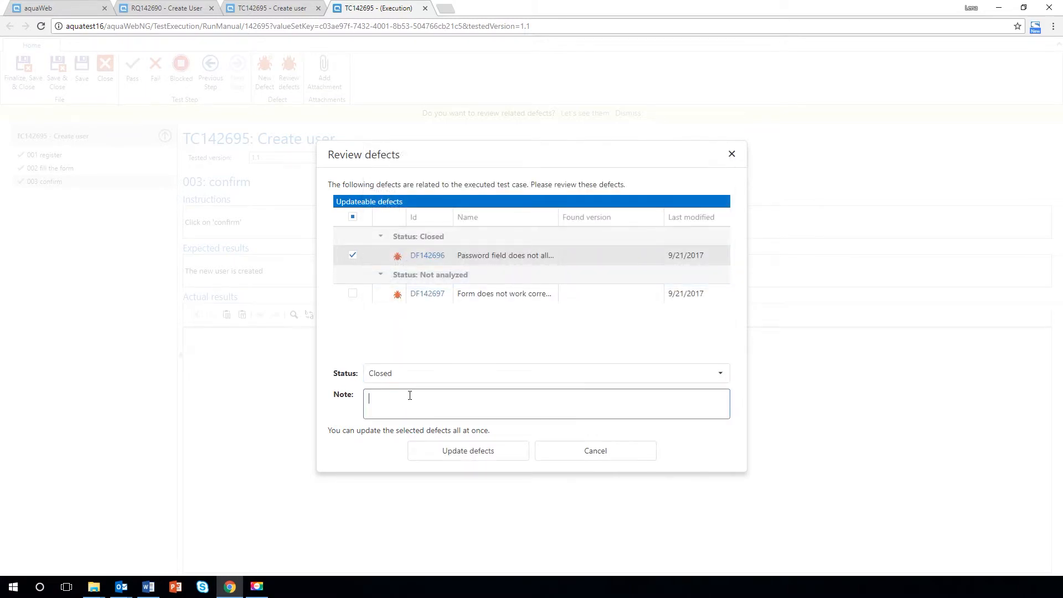
{"action": "type", "text": "Defe"}
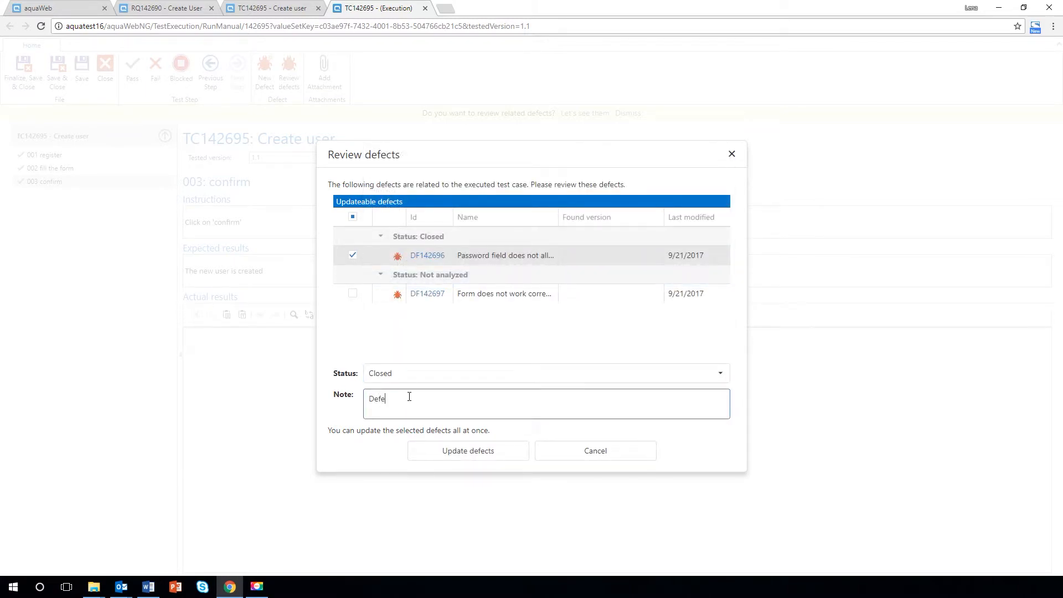
{"action": "type", "text": "cts did not"}
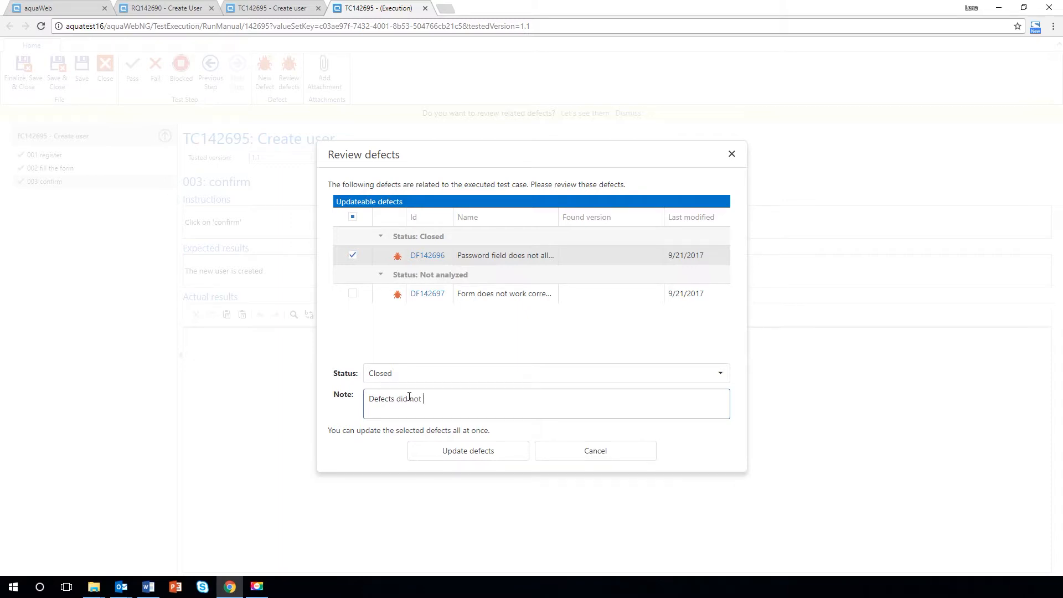
{"action": "type", "text": "occur again"}
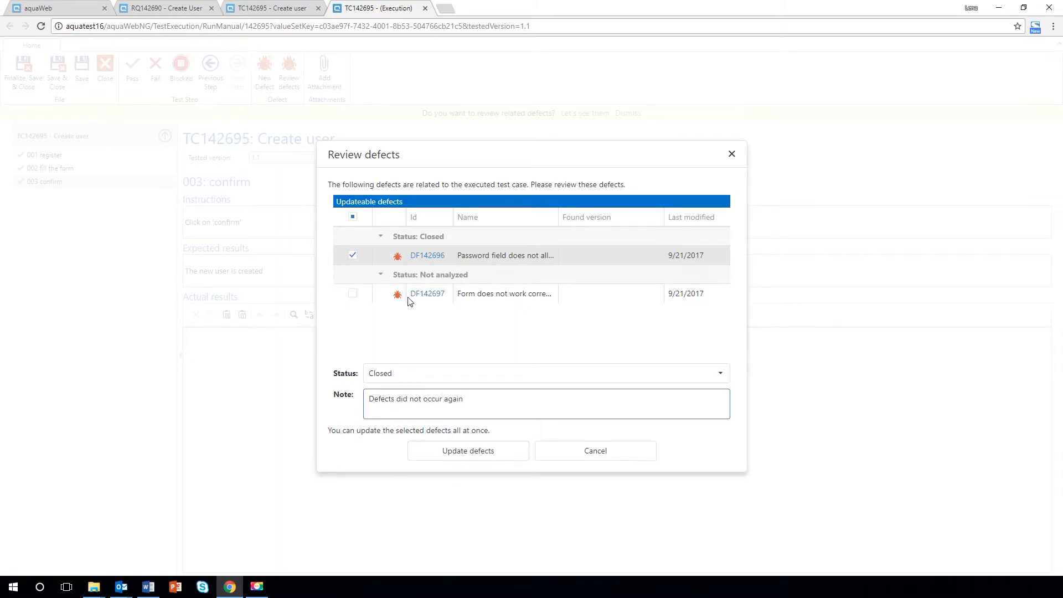
{"action": "left_click", "coordinate": [468, 451]}
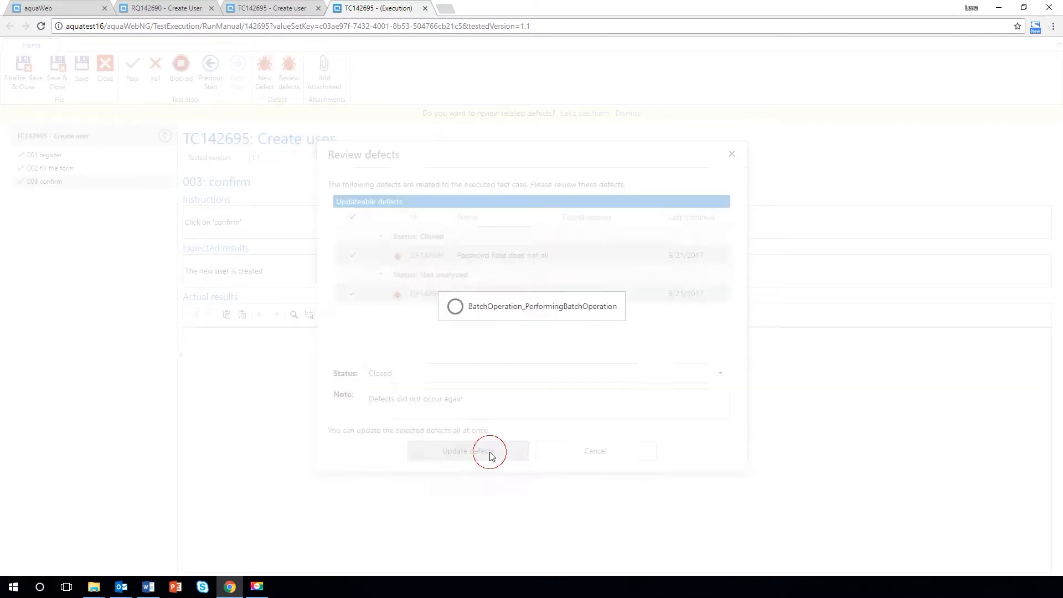
{"action": "left_click", "coordinate": [468, 451]}
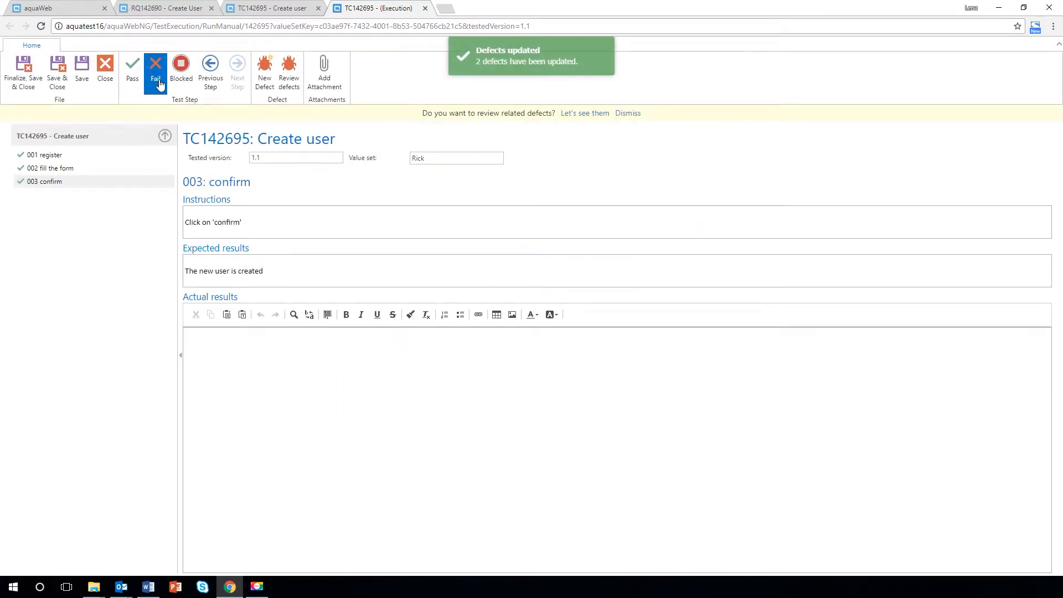
Finalize, save and close the test execution of TC142695
{"action": "left_click", "coordinate": [156, 70]}
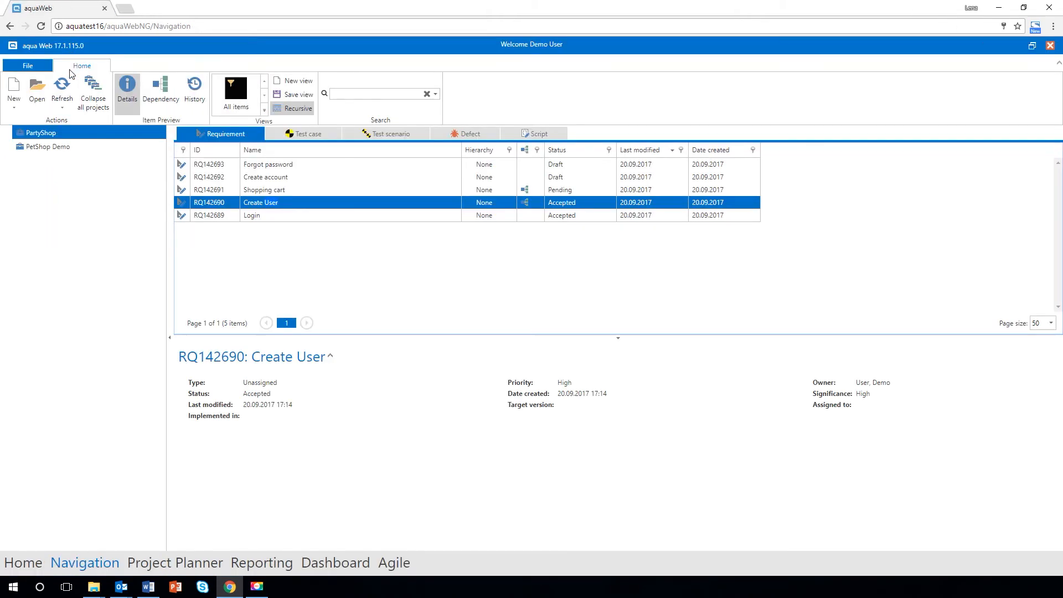
Show PartyShop defects with their dependency graph, filtered by 'form'
{"action": "left_click", "coordinate": [469, 134]}
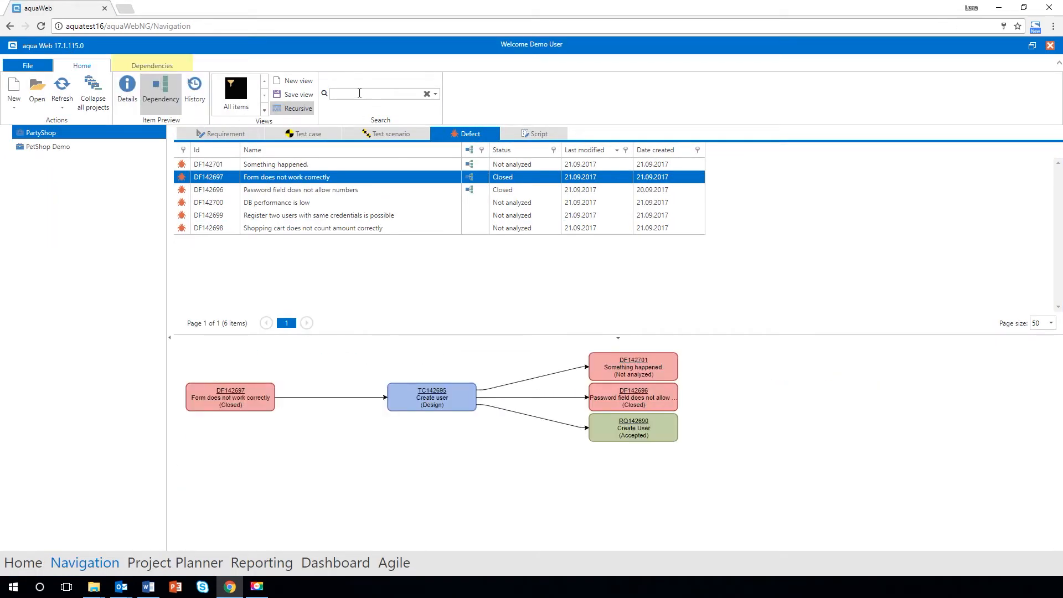
{"action": "type", "text": "form"}
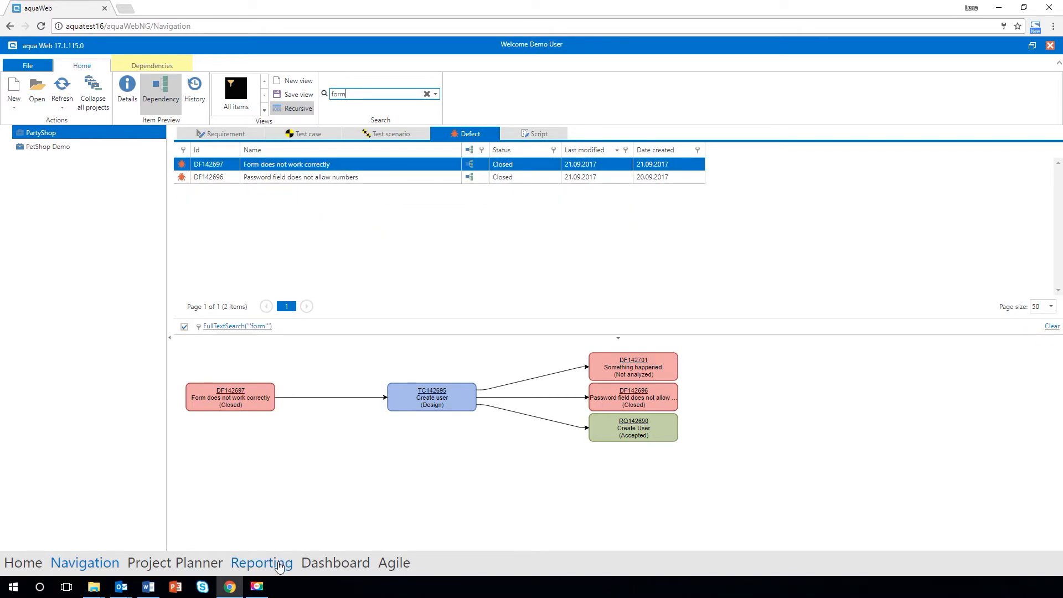
Include PetShop Demo project data in the first requirement report's settings
{"action": "left_click", "coordinate": [261, 562]}
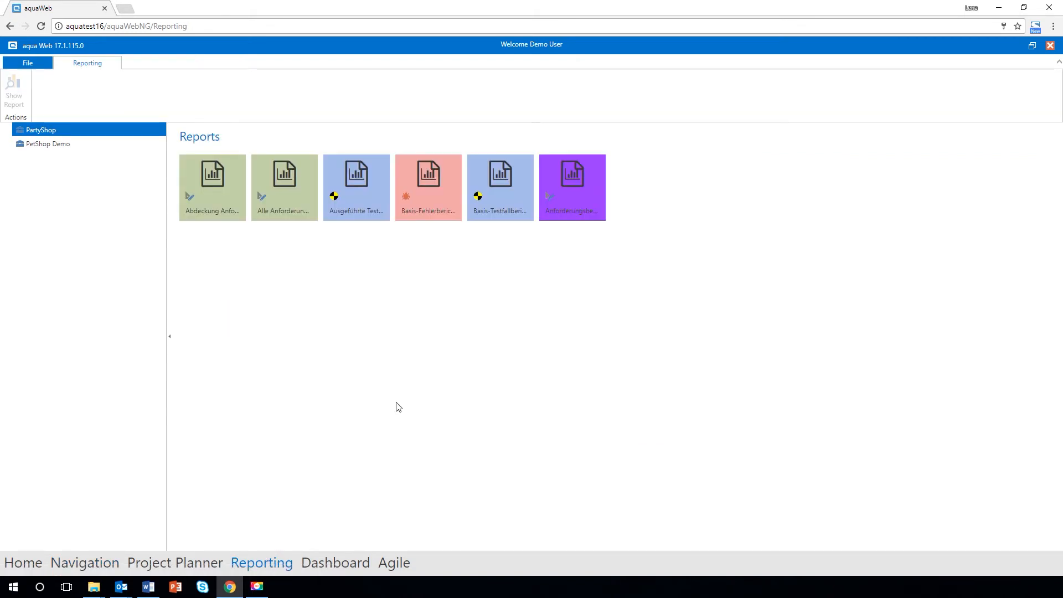
{"action": "left_click", "coordinate": [572, 175]}
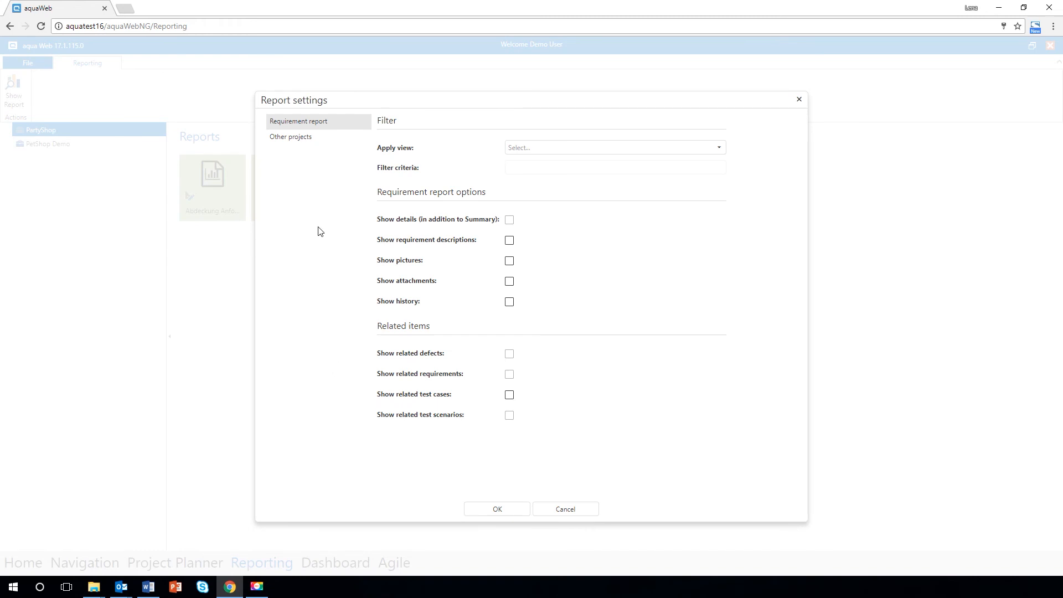
{"action": "left_click", "coordinate": [291, 137]}
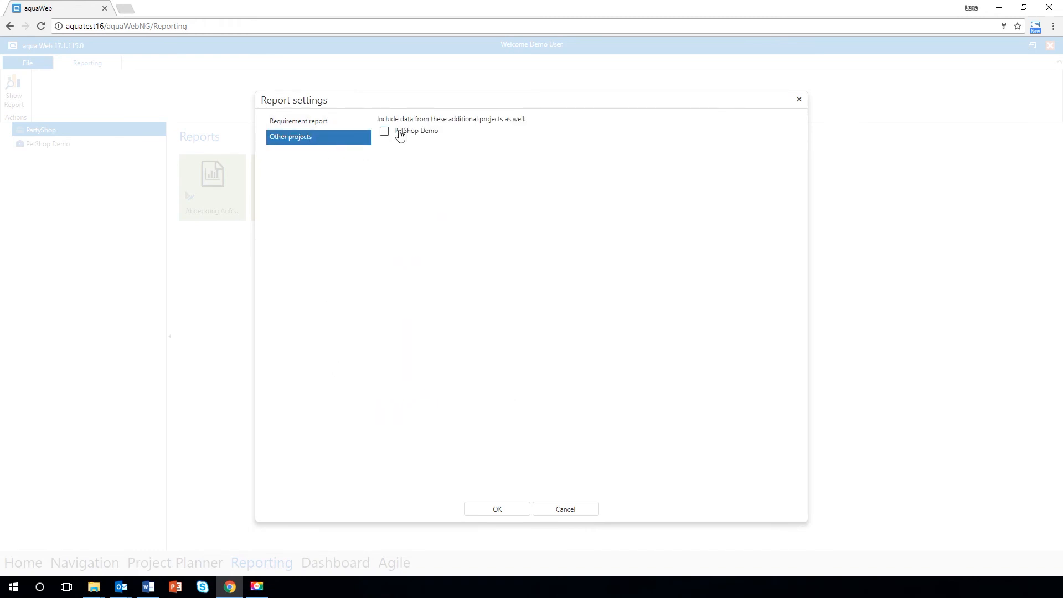
{"action": "left_click", "coordinate": [384, 131]}
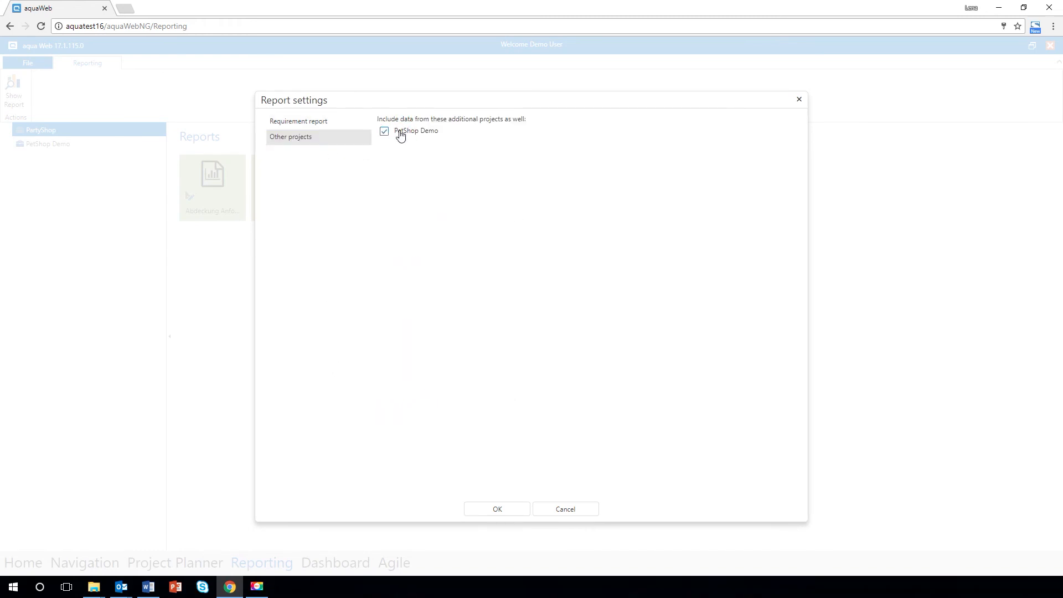